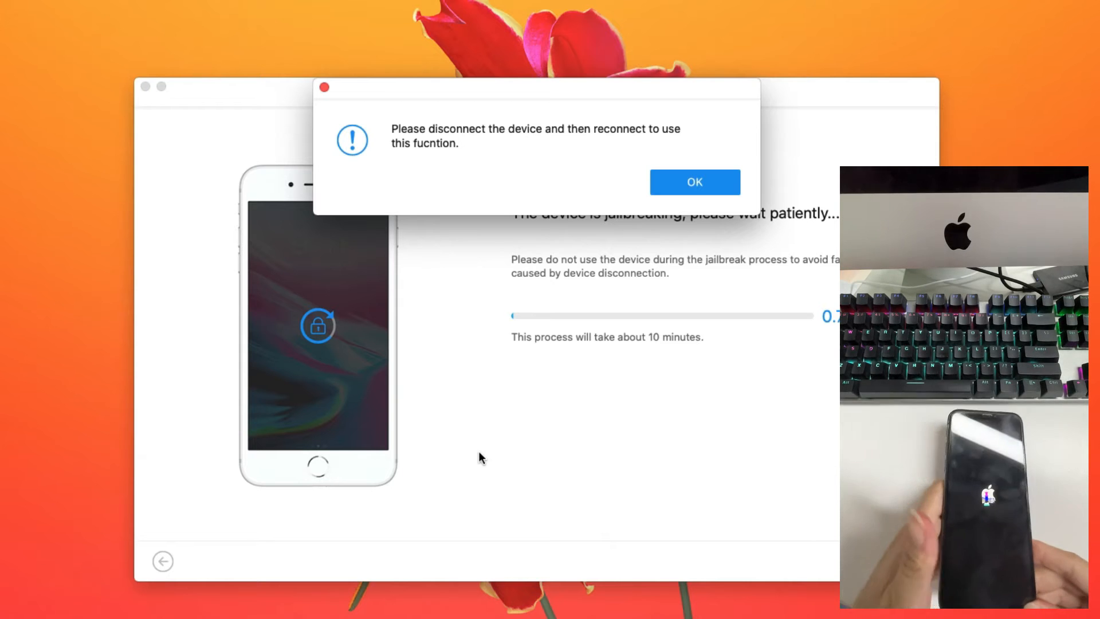
pyautogui.moveTo(667, 227)
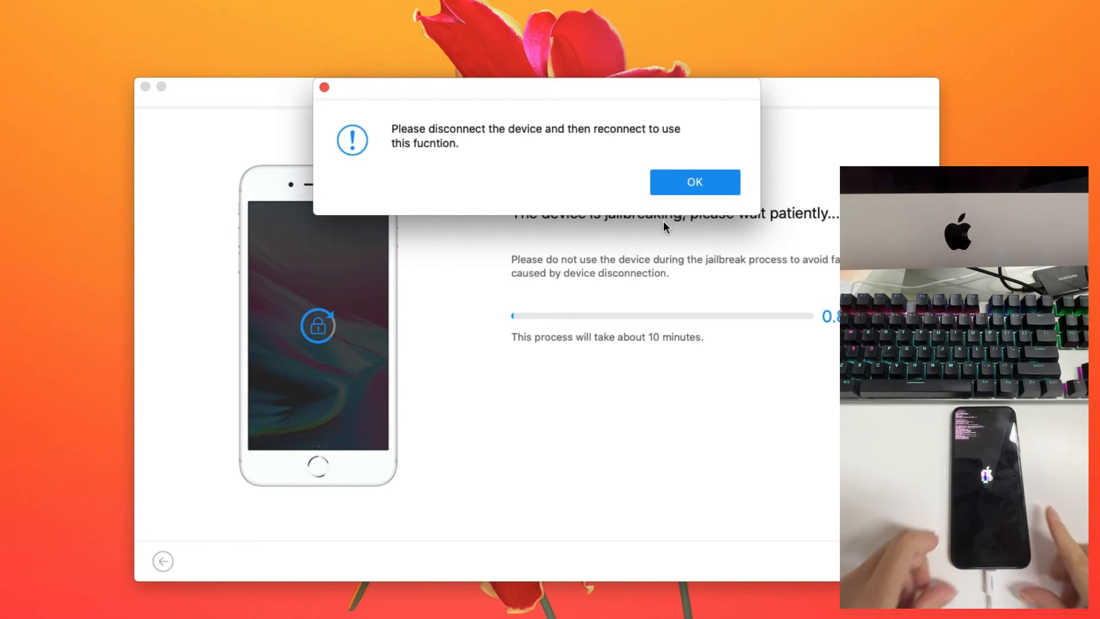
# Confirm OK on the 'Please disconnect the device and then reconnect' alert.
pyautogui.click(694, 182)
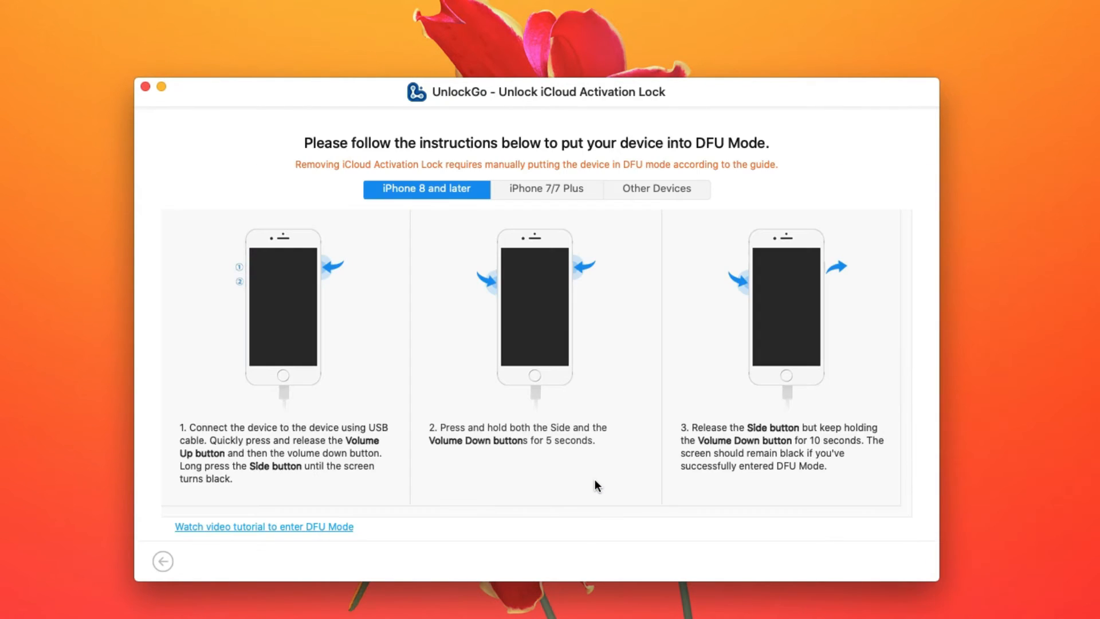
pyautogui.moveTo(705, 550)
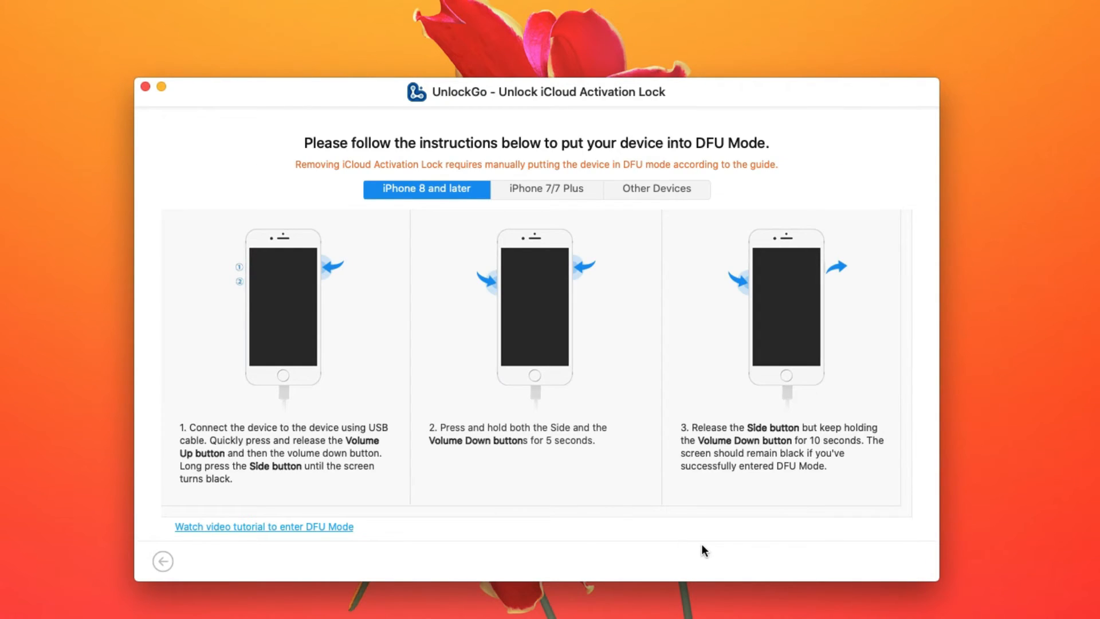